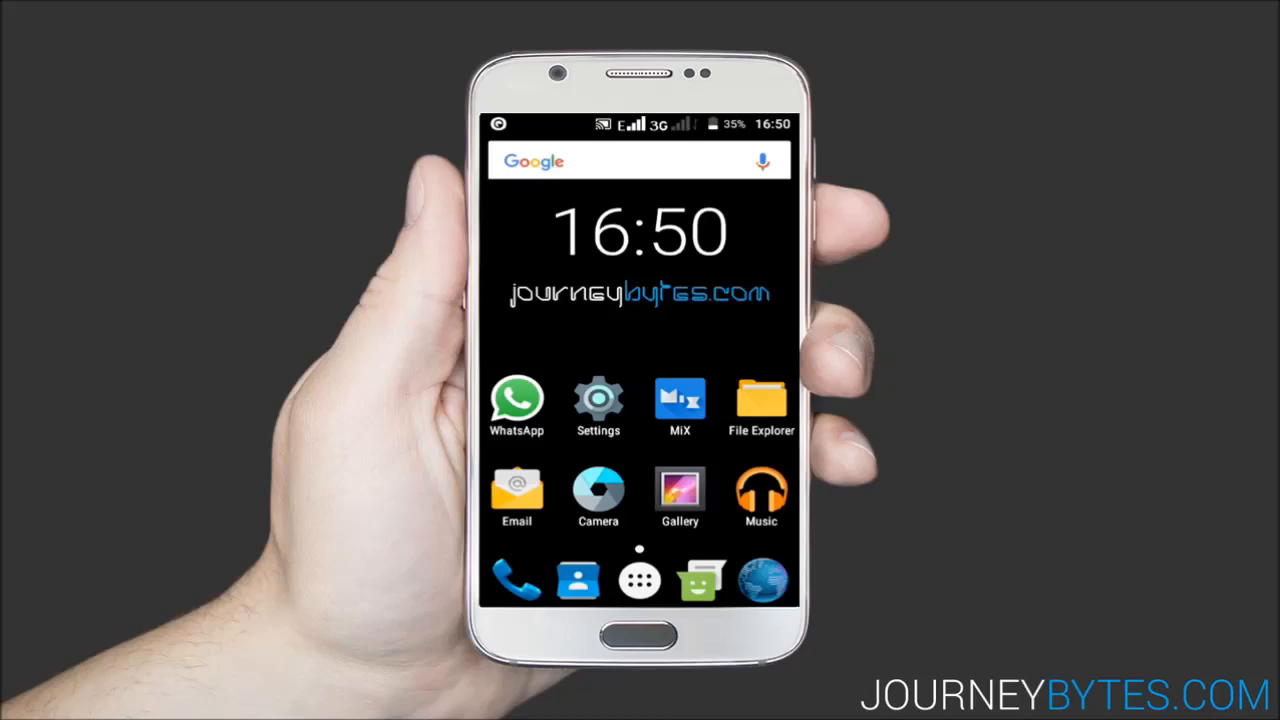
# Step: Turn on WhatsApp's Show media in gallery chat setting and return to main Settings
pyautogui.click(516, 400)
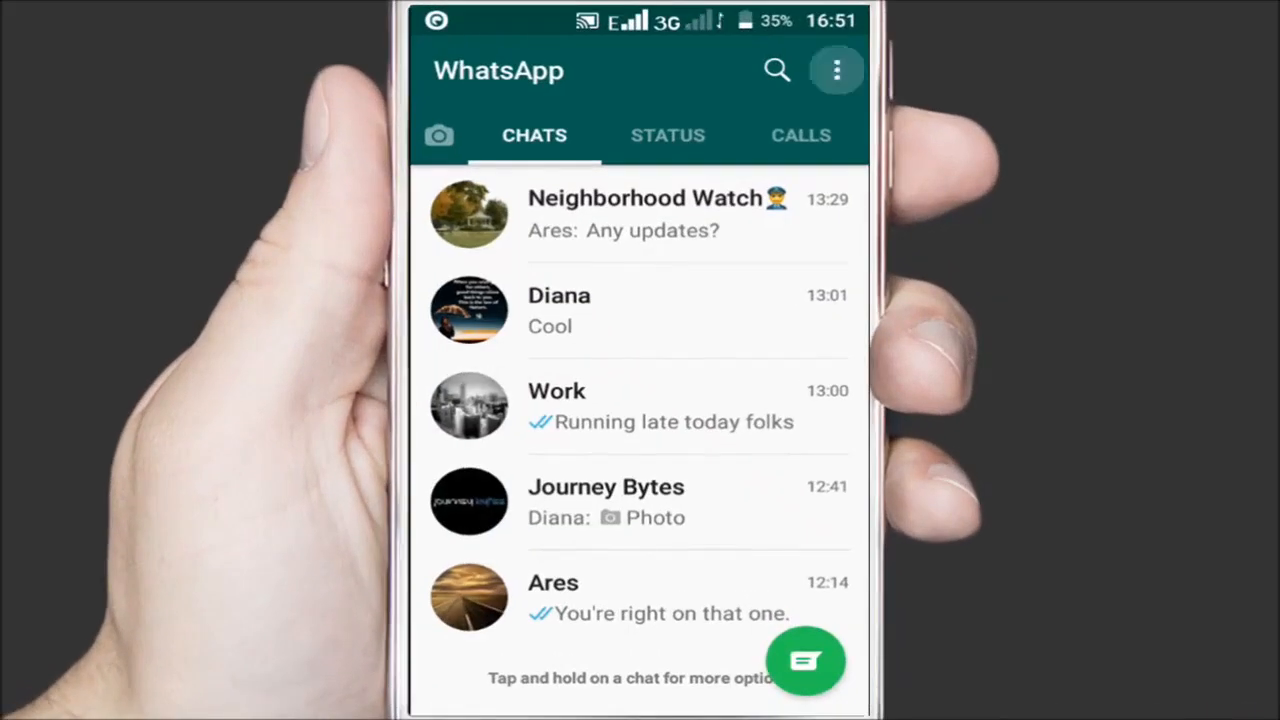
pyautogui.click(836, 70)
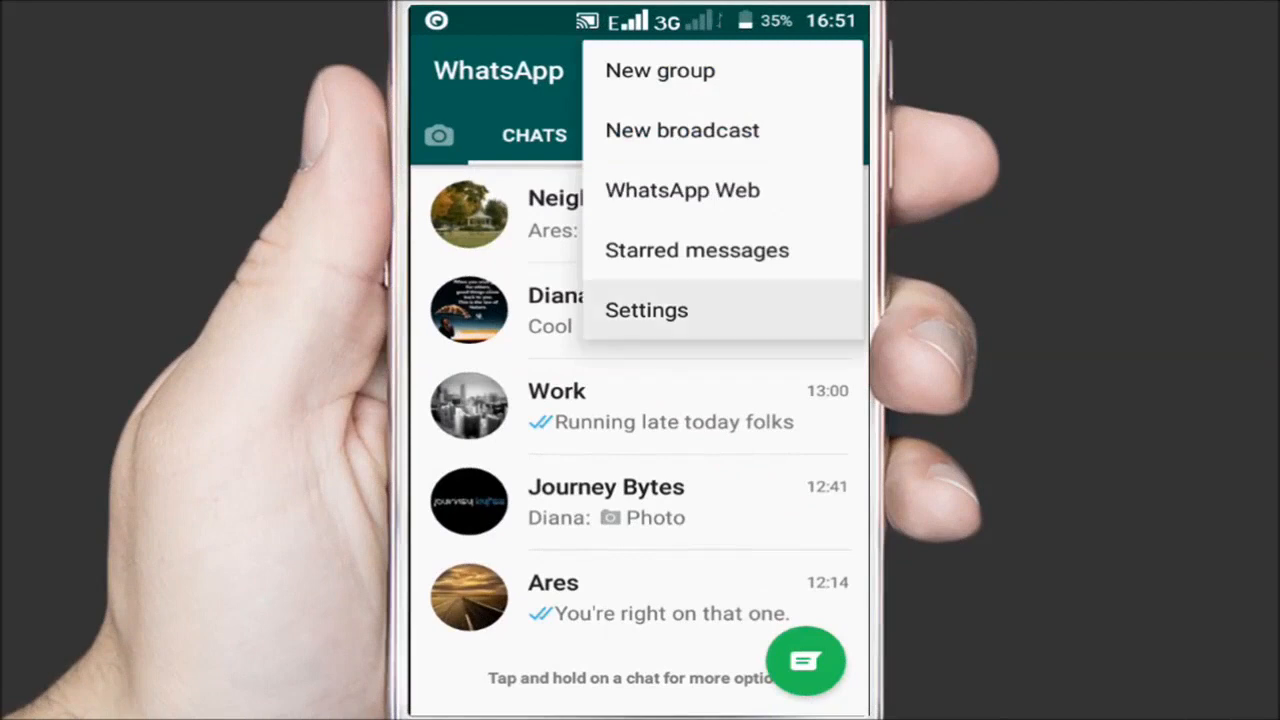
pyautogui.click(646, 310)
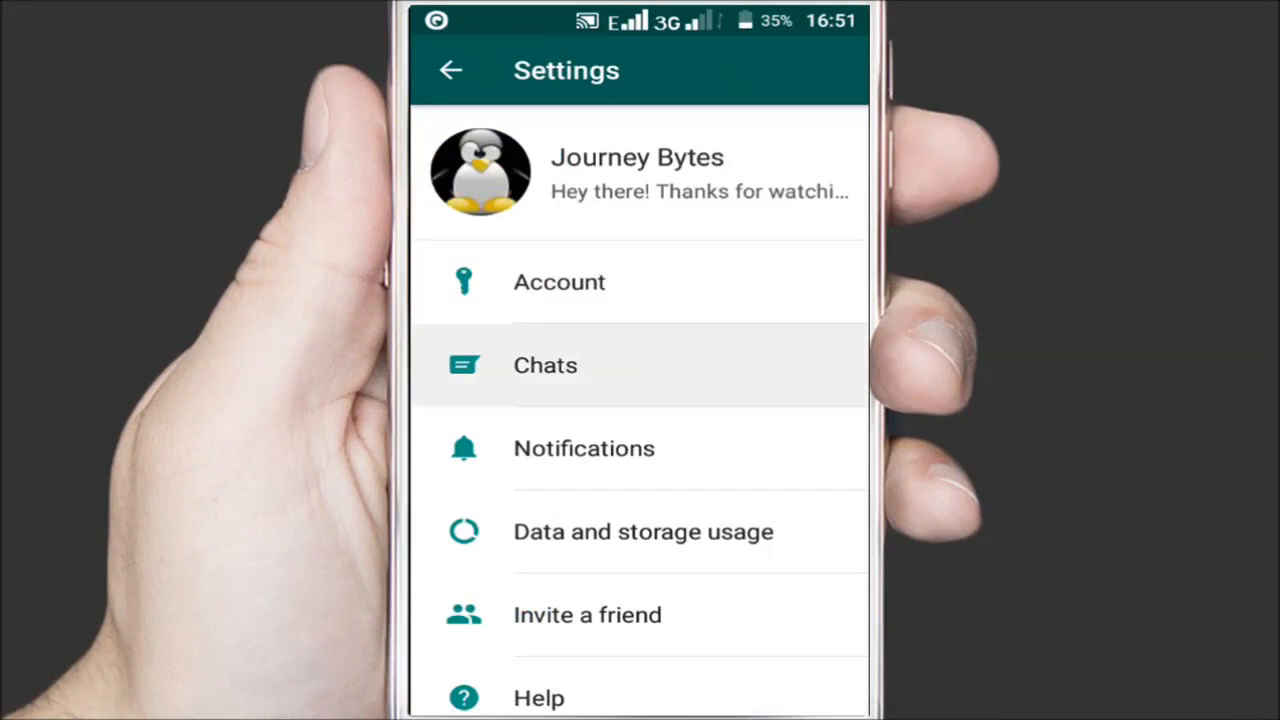
pyautogui.click(544, 365)
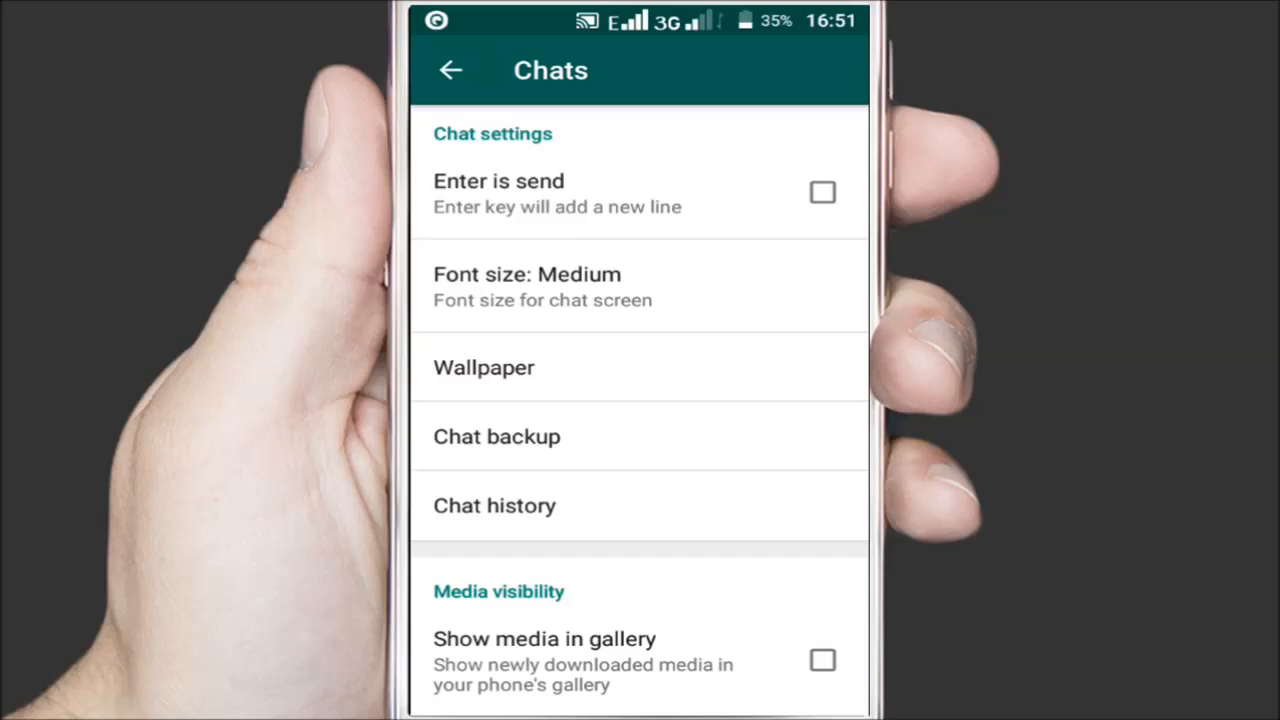
pyautogui.click(822, 661)
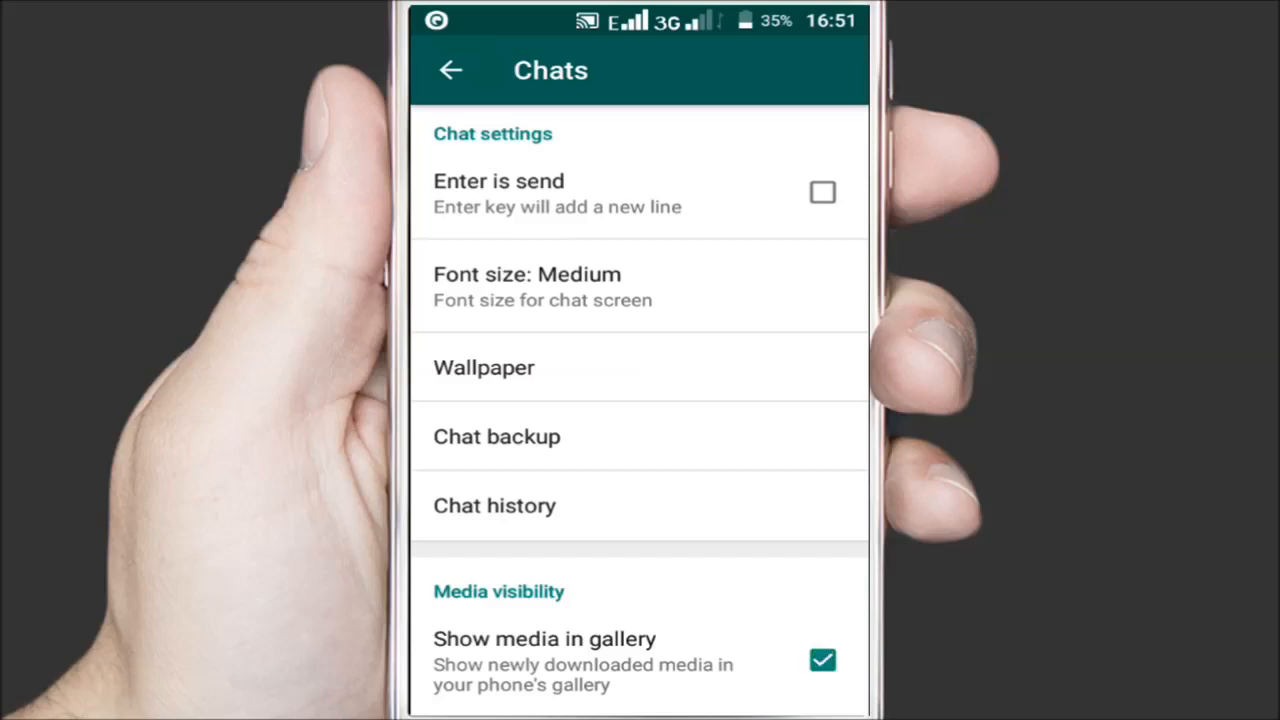
pyautogui.click(455, 70)
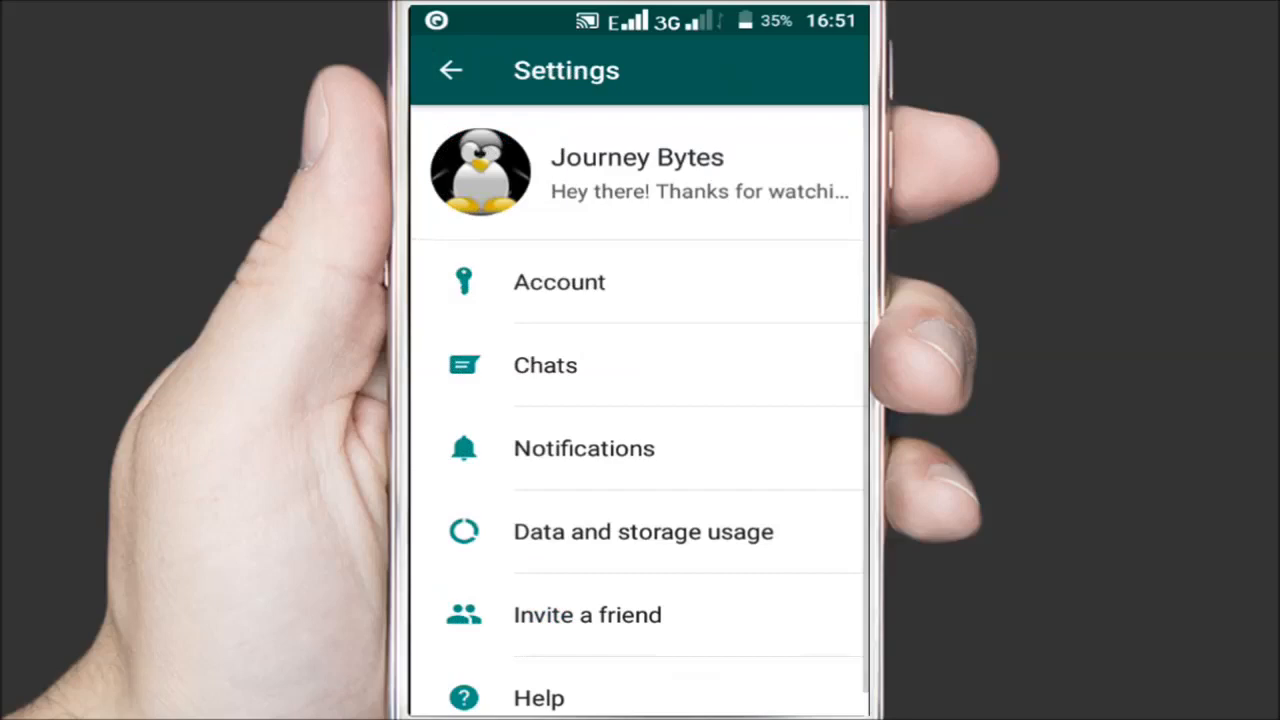
# Step: Set the Journey Bytes group's media visibility to No from its group info
pyautogui.click(453, 70)
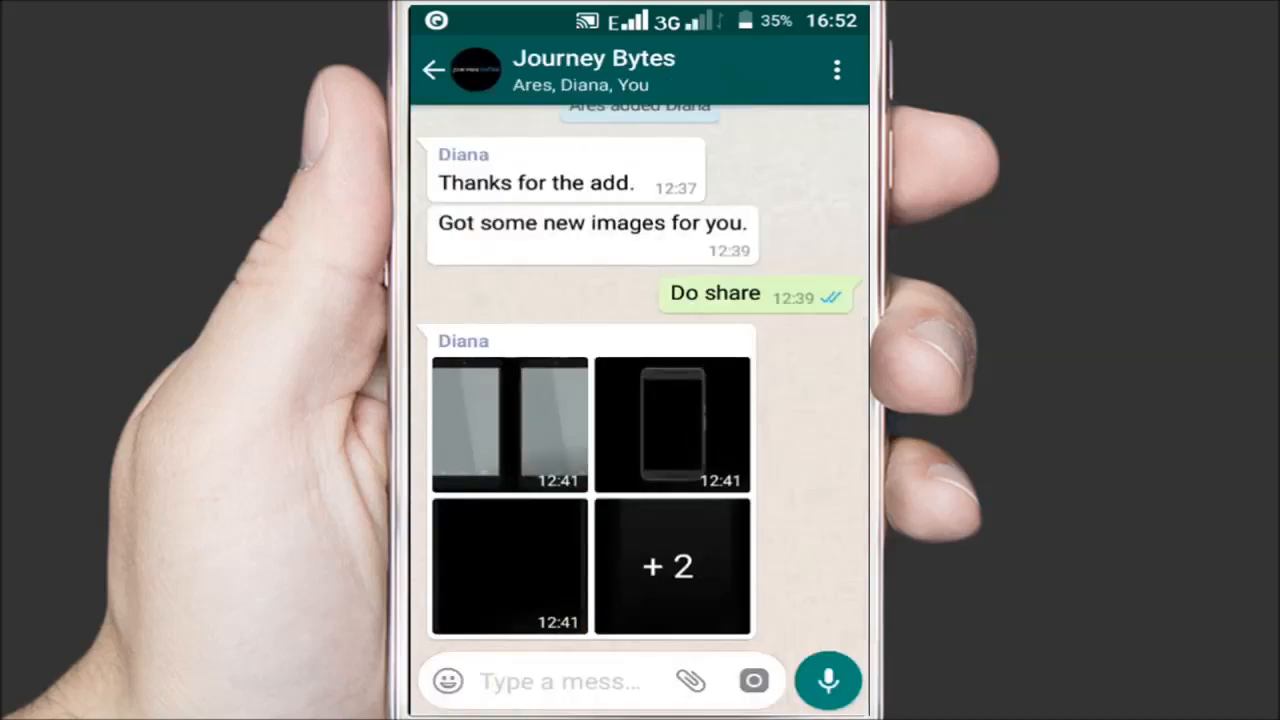
pyautogui.click(836, 69)
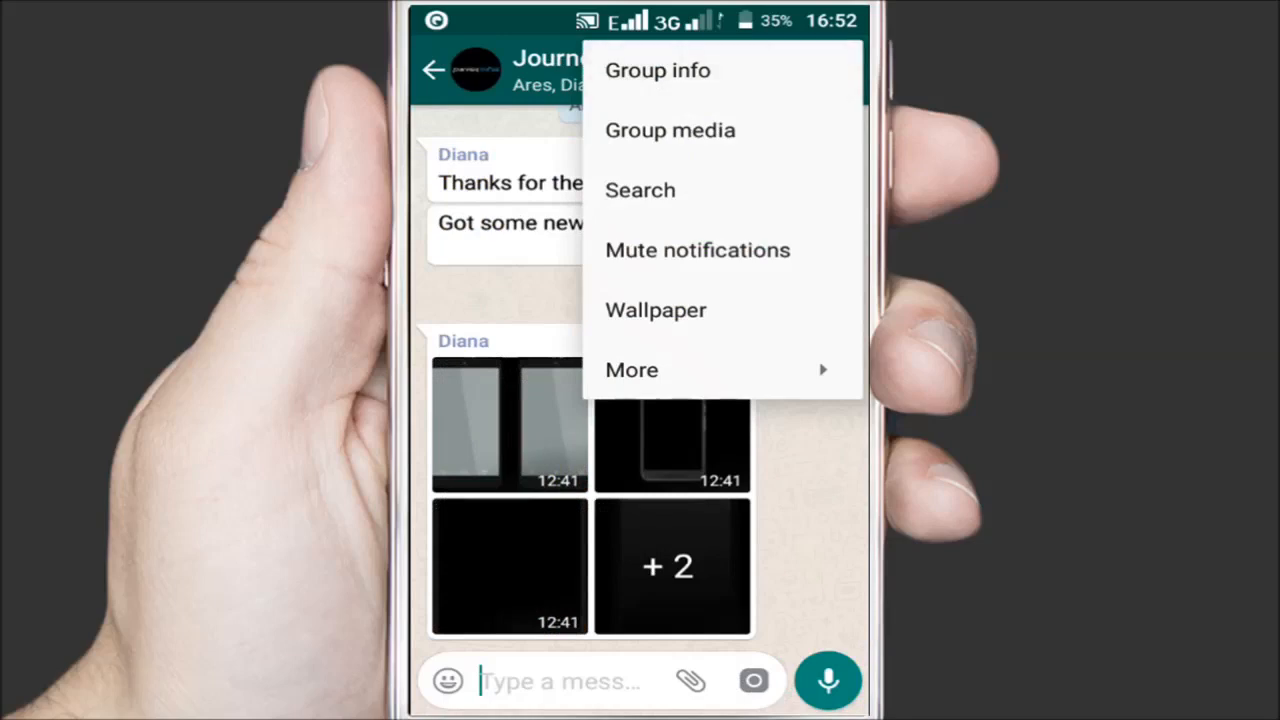
pyautogui.click(658, 70)
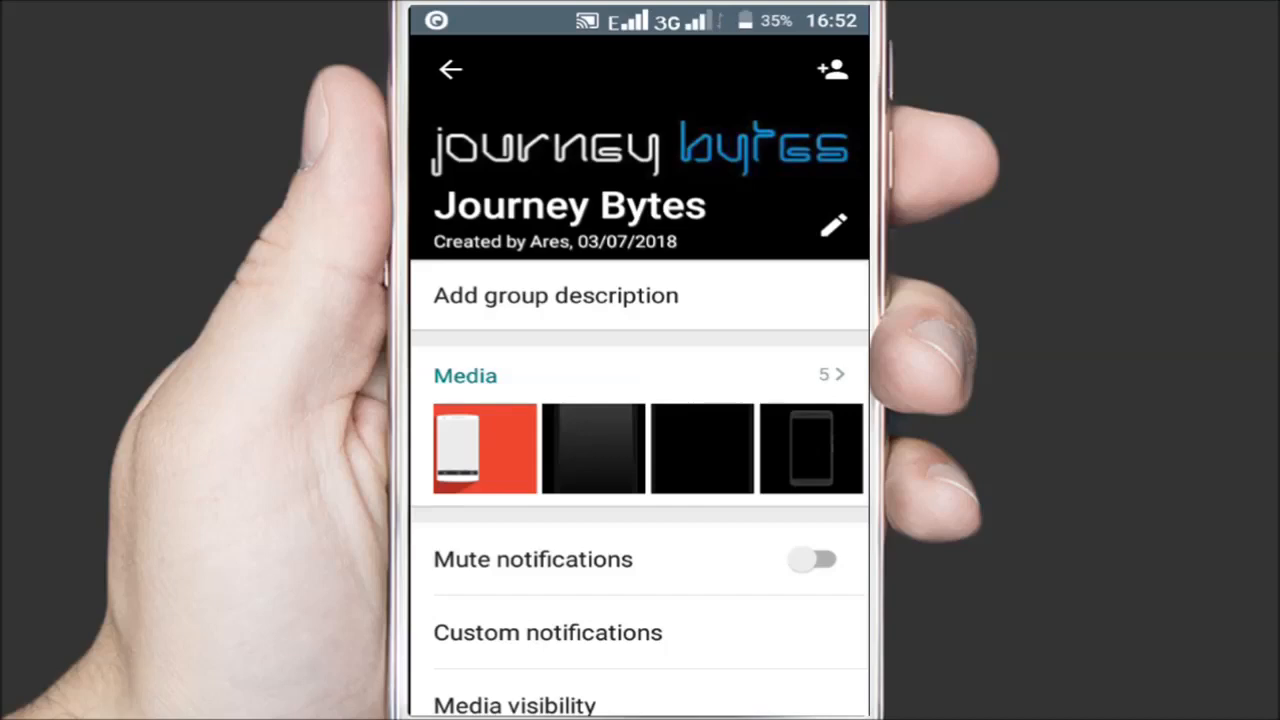
pyautogui.scroll(-3)
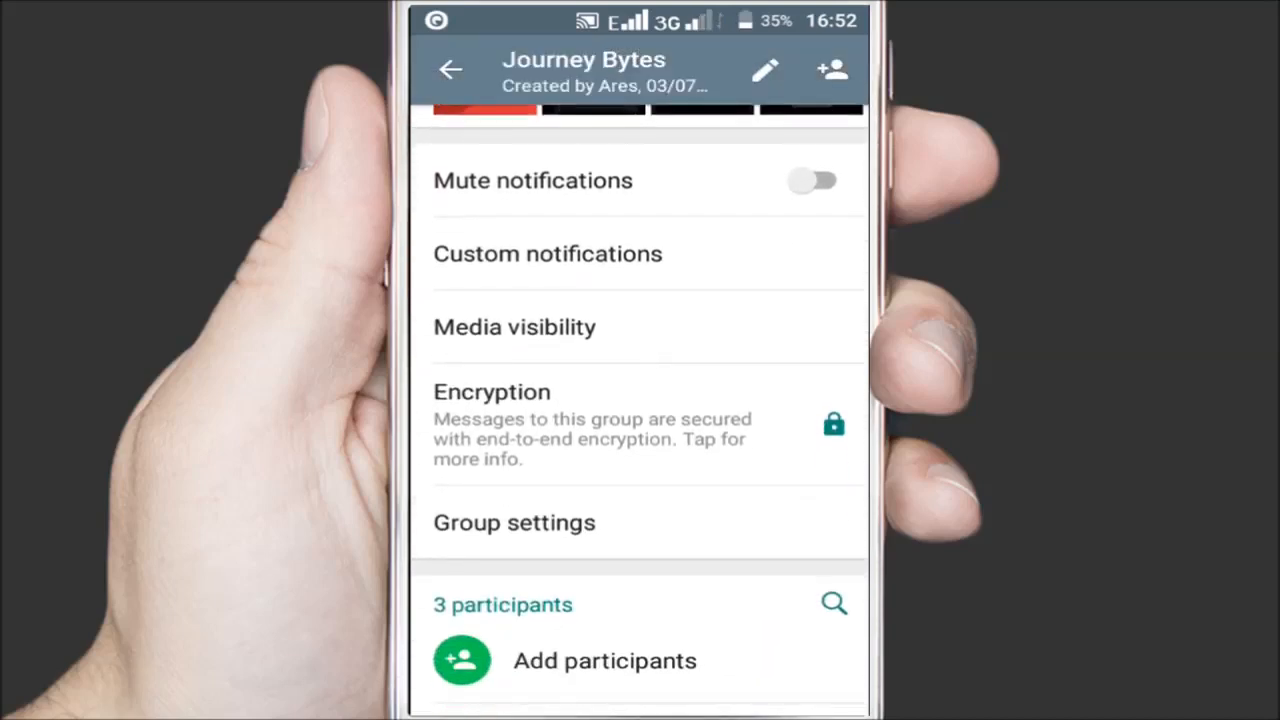
pyautogui.click(514, 326)
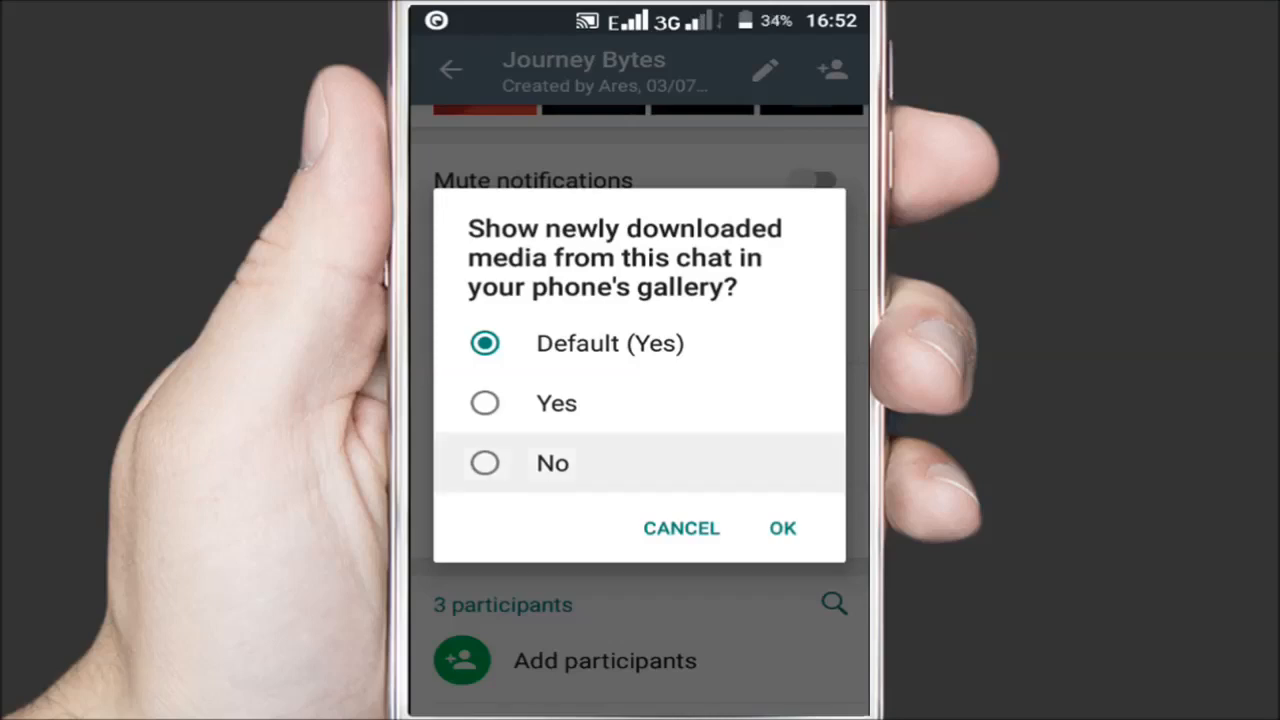
pyautogui.click(484, 463)
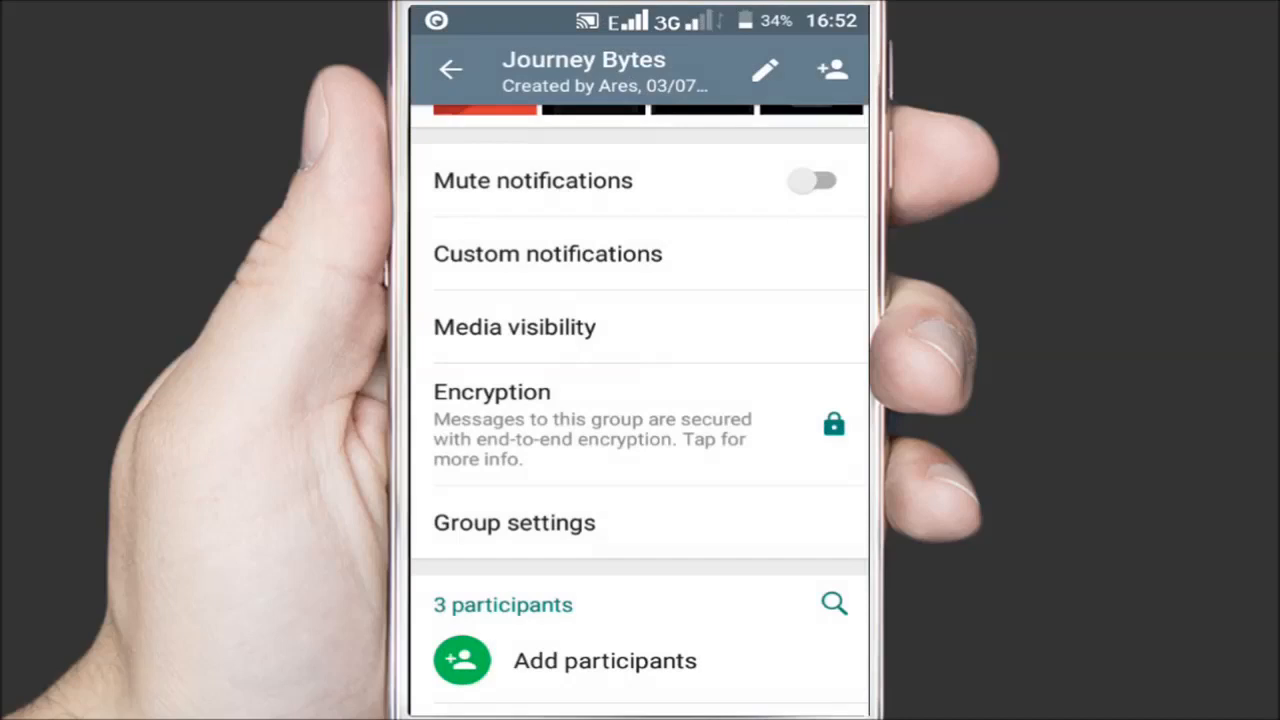
# Step: Browse the Gallery albums, including WhatsApp Images and WhatsApp Video, then go home
pyautogui.click(449, 69)
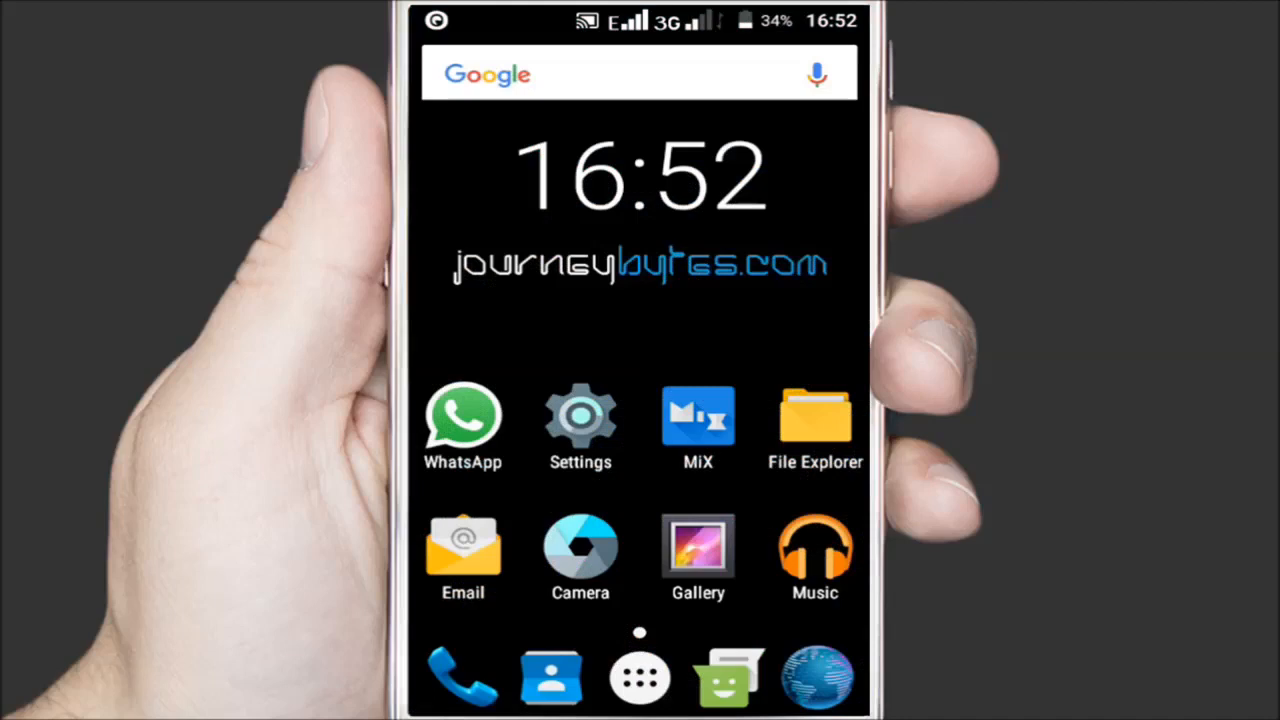
pyautogui.click(697, 548)
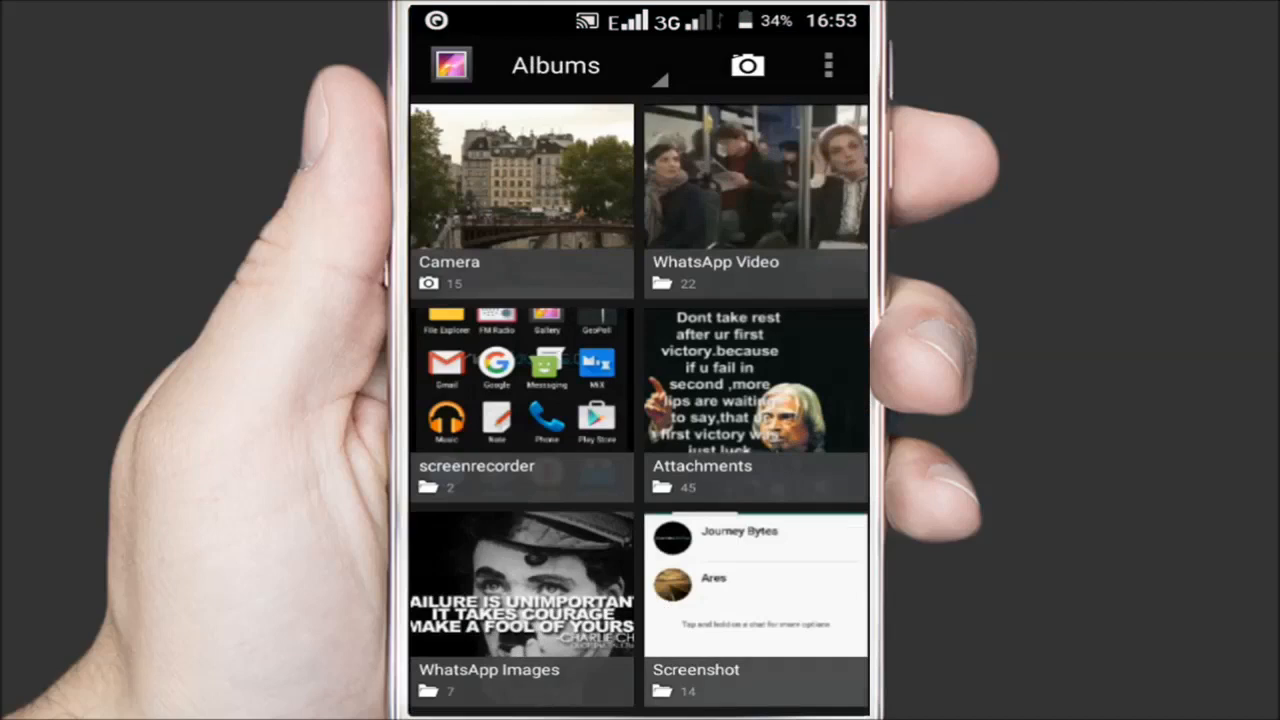
pyautogui.click(521, 600)
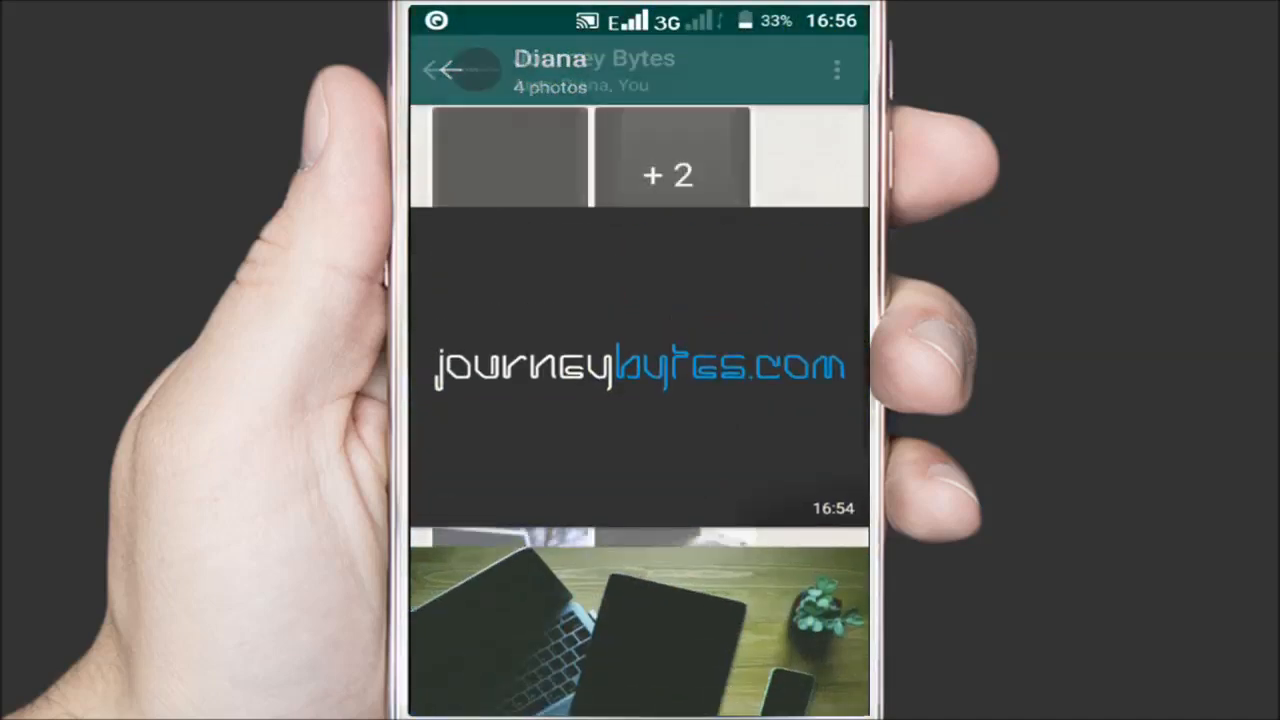
pyautogui.click(448, 66)
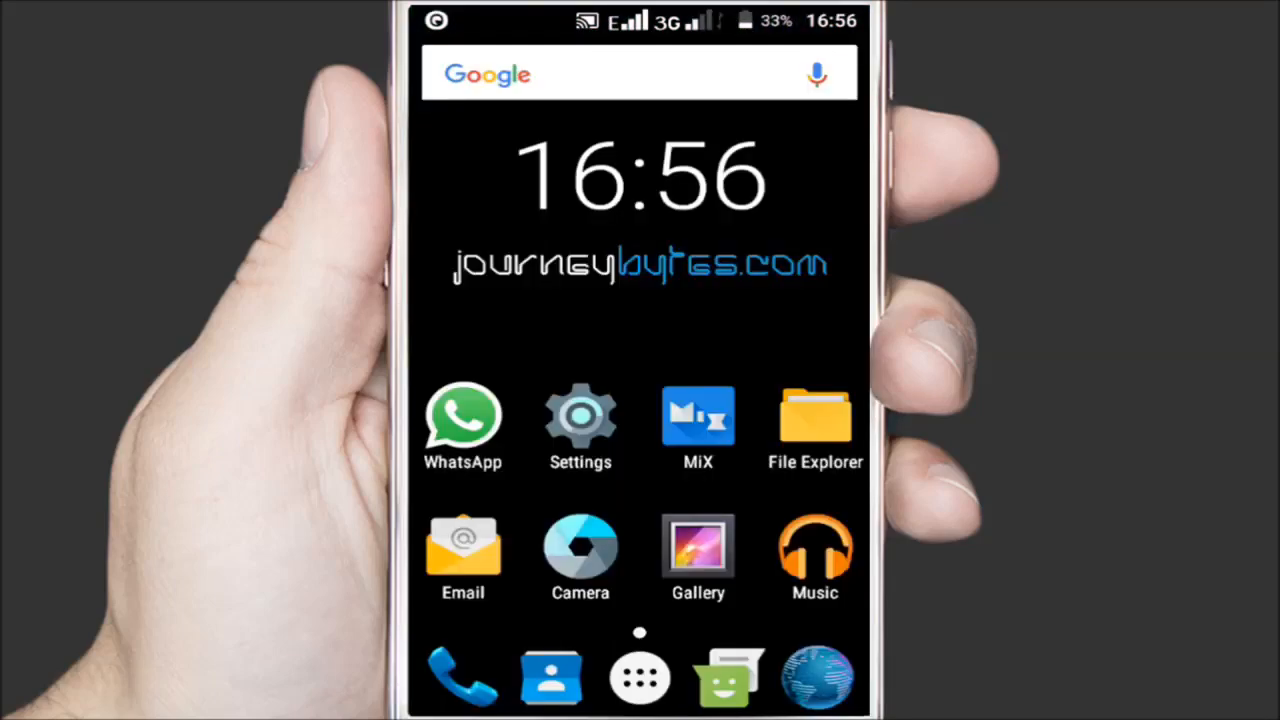
pyautogui.click(697, 548)
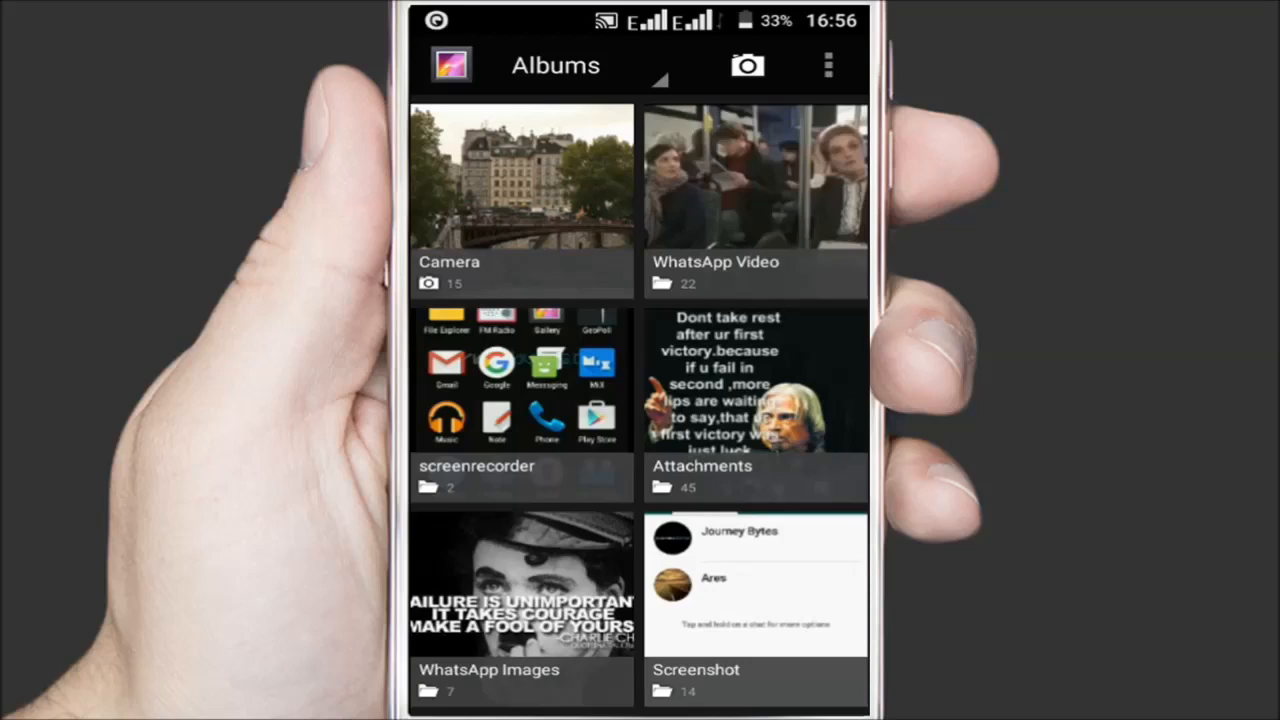
pyautogui.click(755, 195)
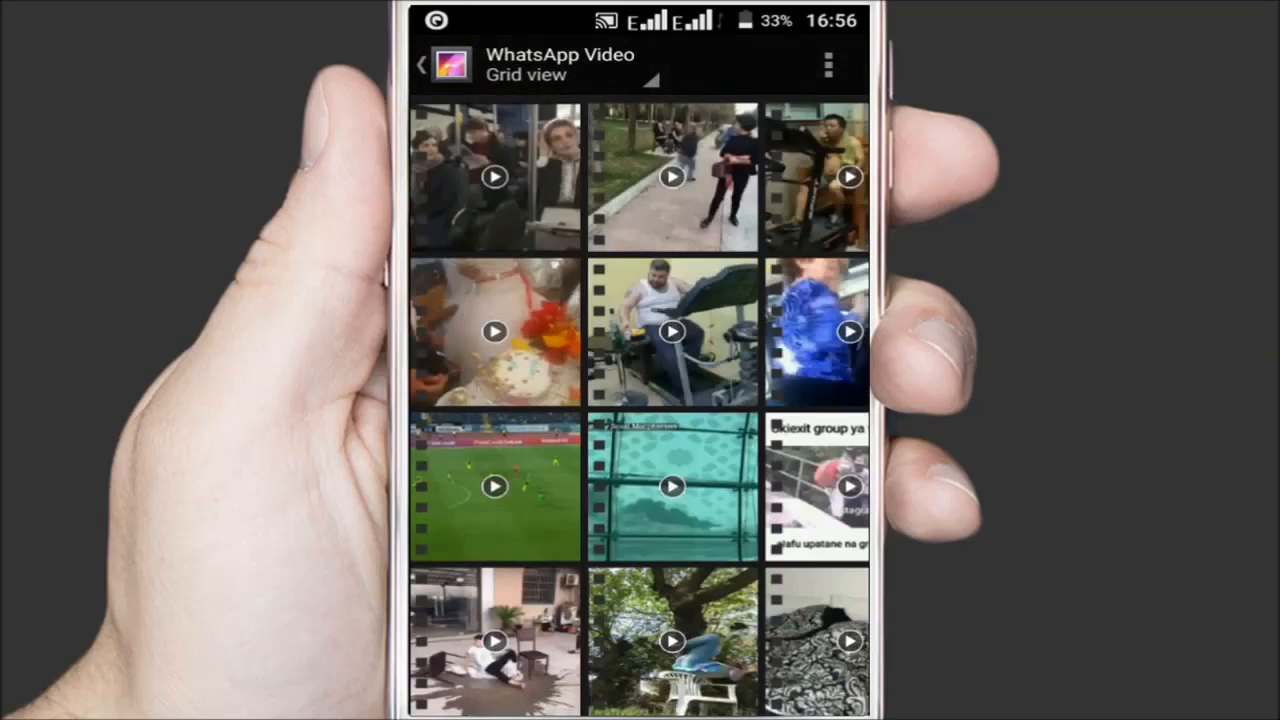
pyautogui.click(418, 65)
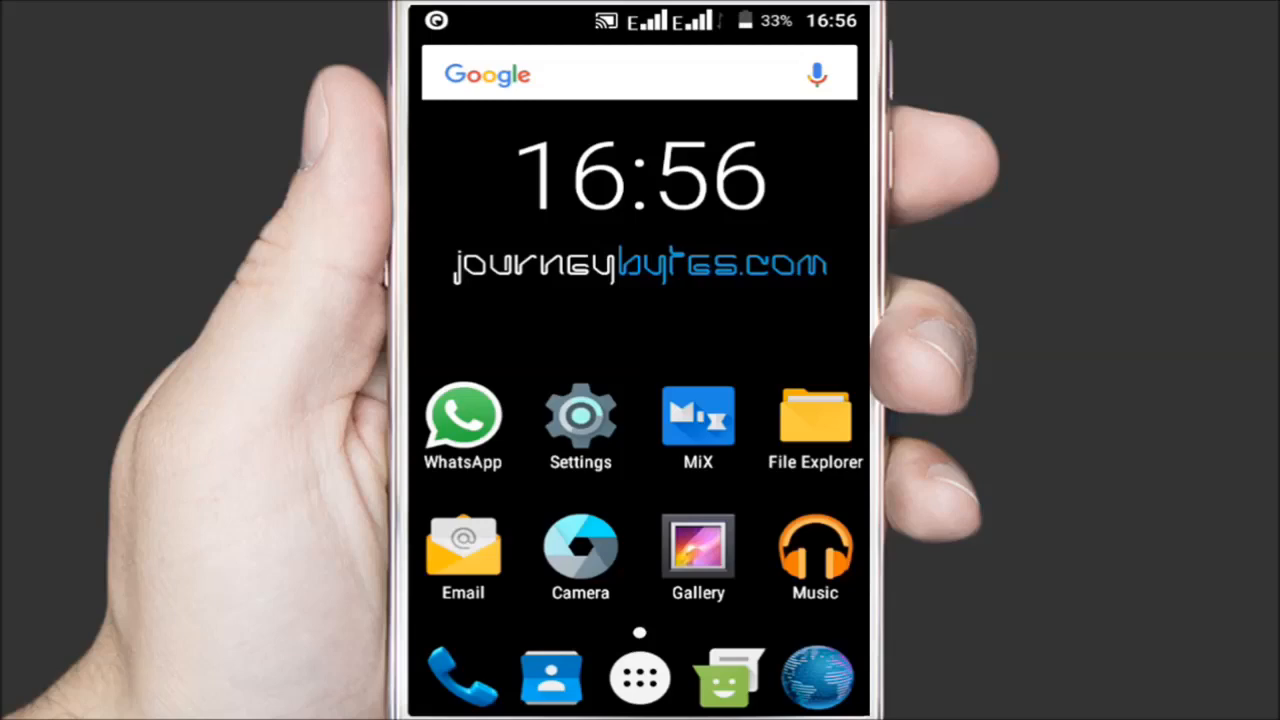
# Step: Navigate File Explorer to WhatsApp Images' Private folder showing four IMG-20190117 jpgs
pyautogui.click(814, 413)
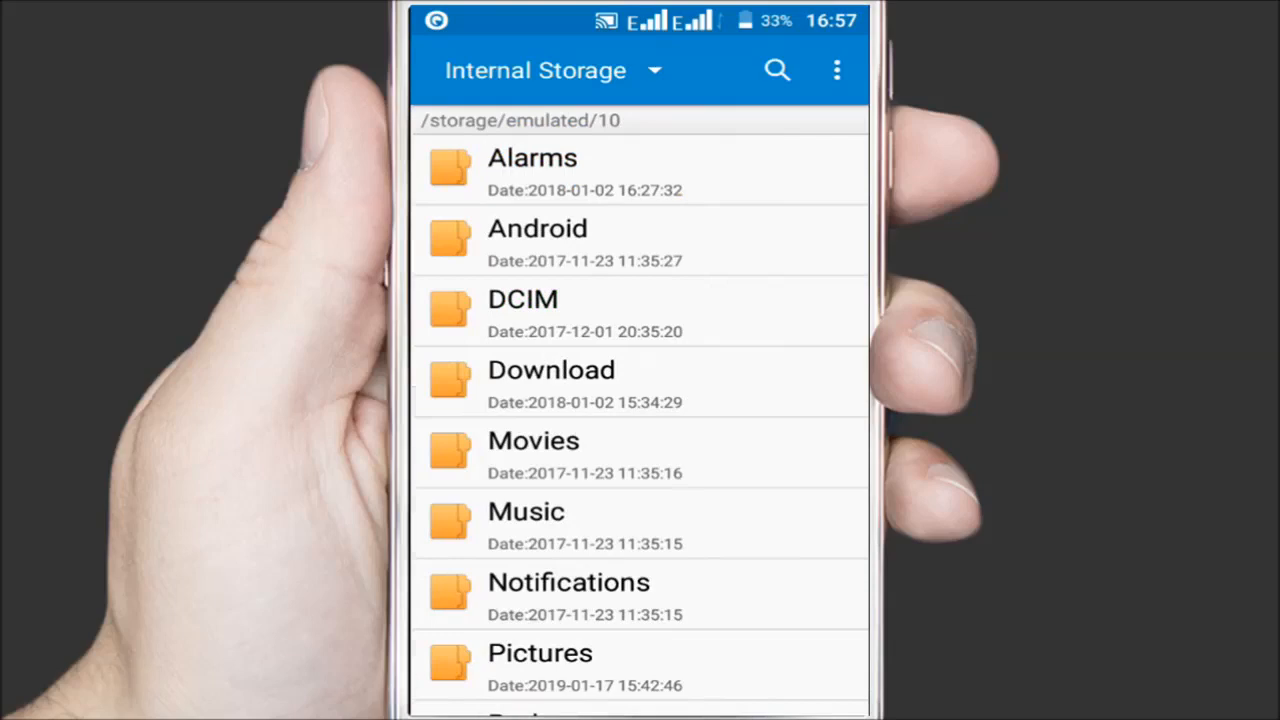
pyautogui.scroll(-3)
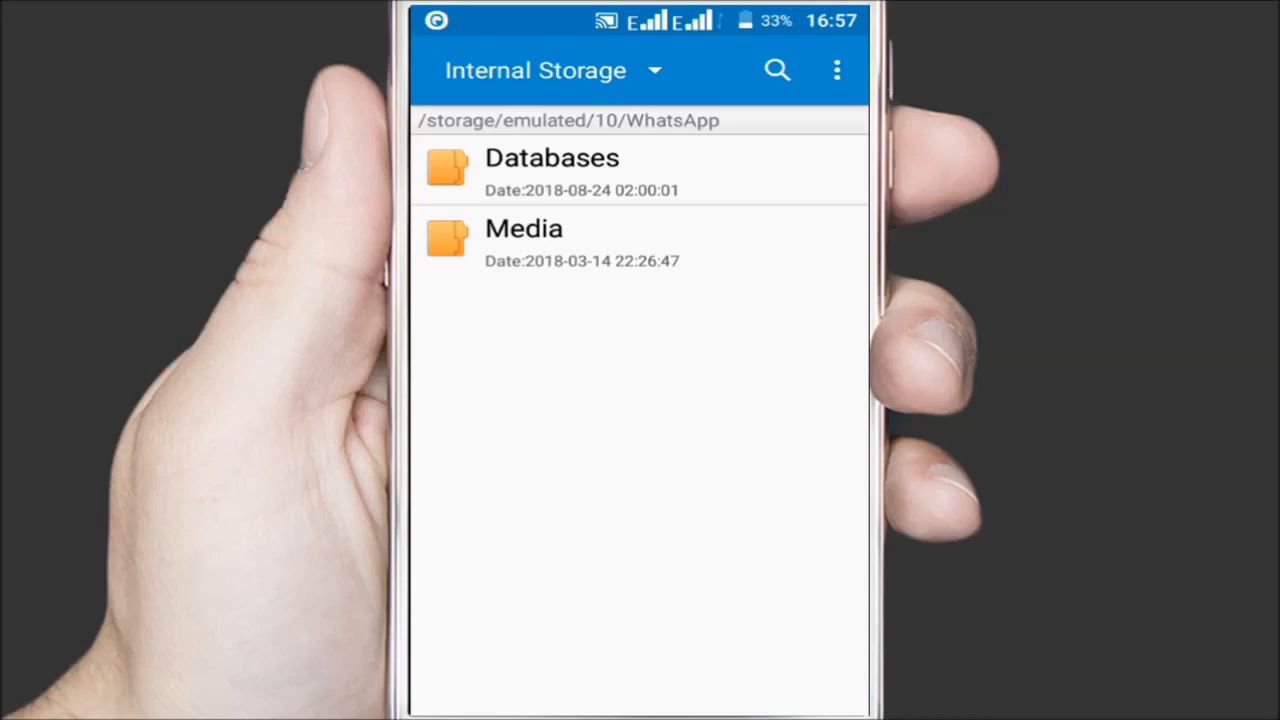
pyautogui.click(524, 228)
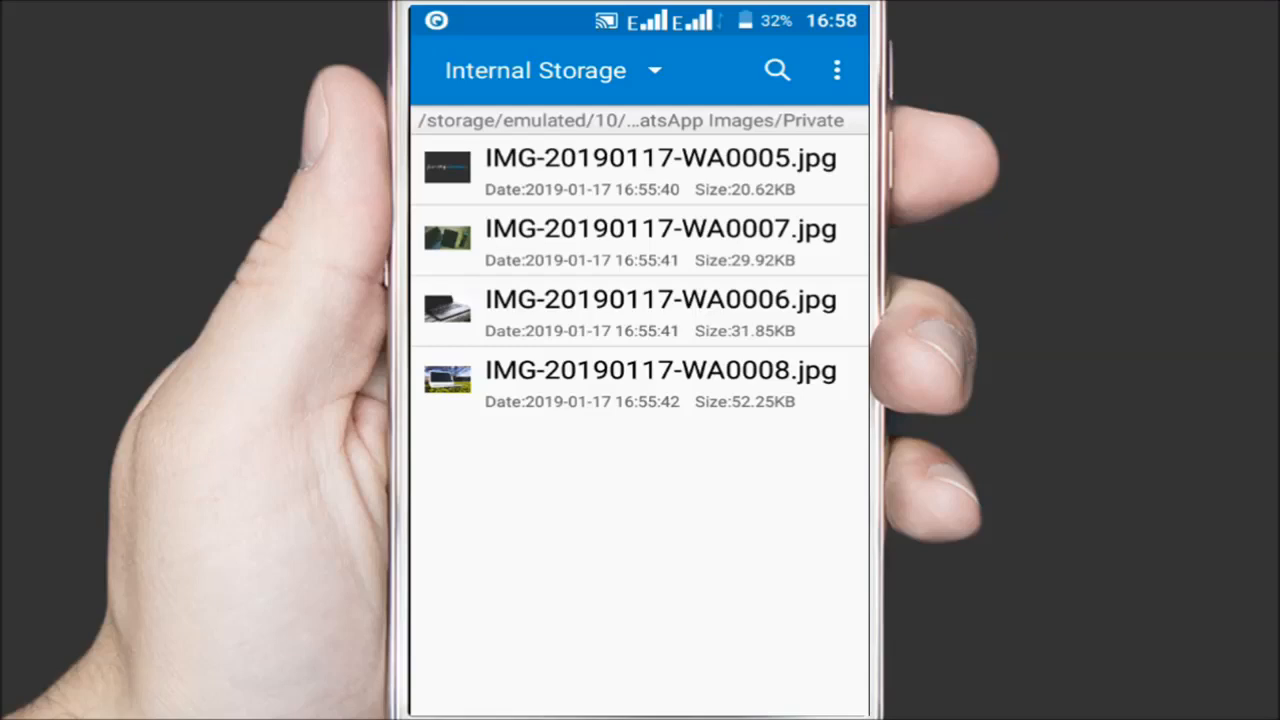
# Step: Go back to WhatsApp Media and scroll its subfolders down to Voice Notes
pyautogui.click(836, 70)
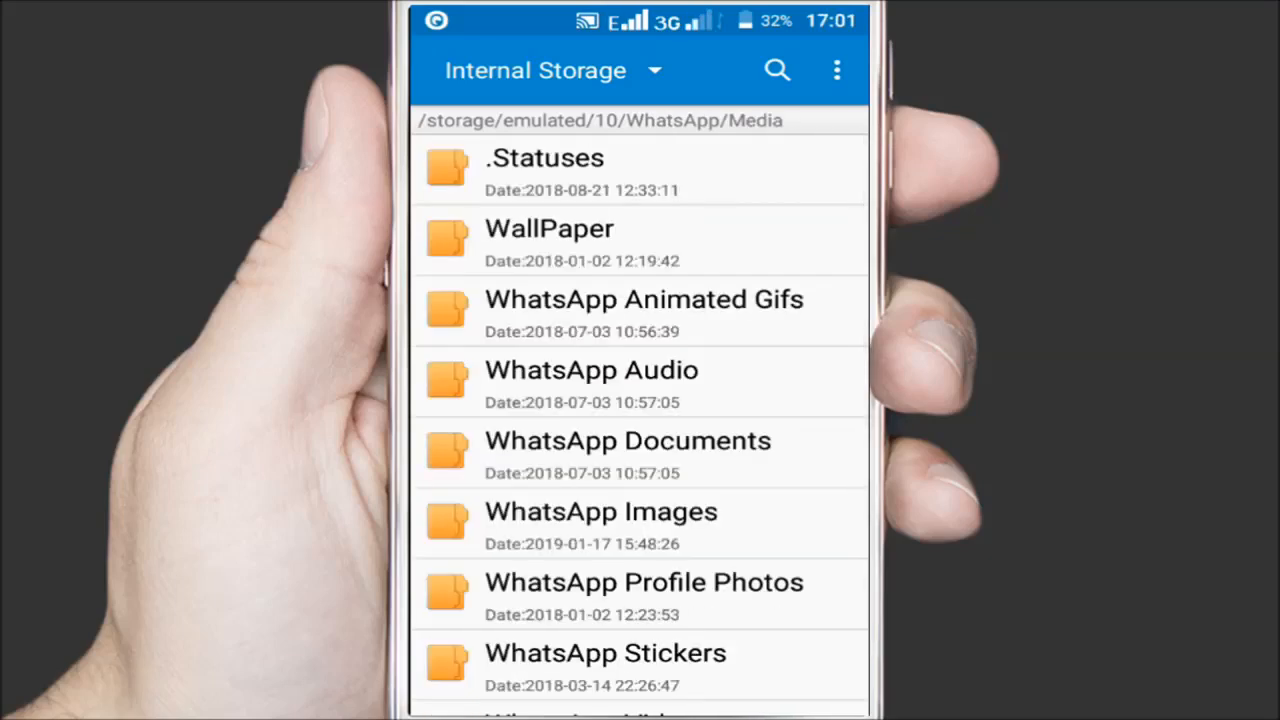
pyautogui.scroll(-3)
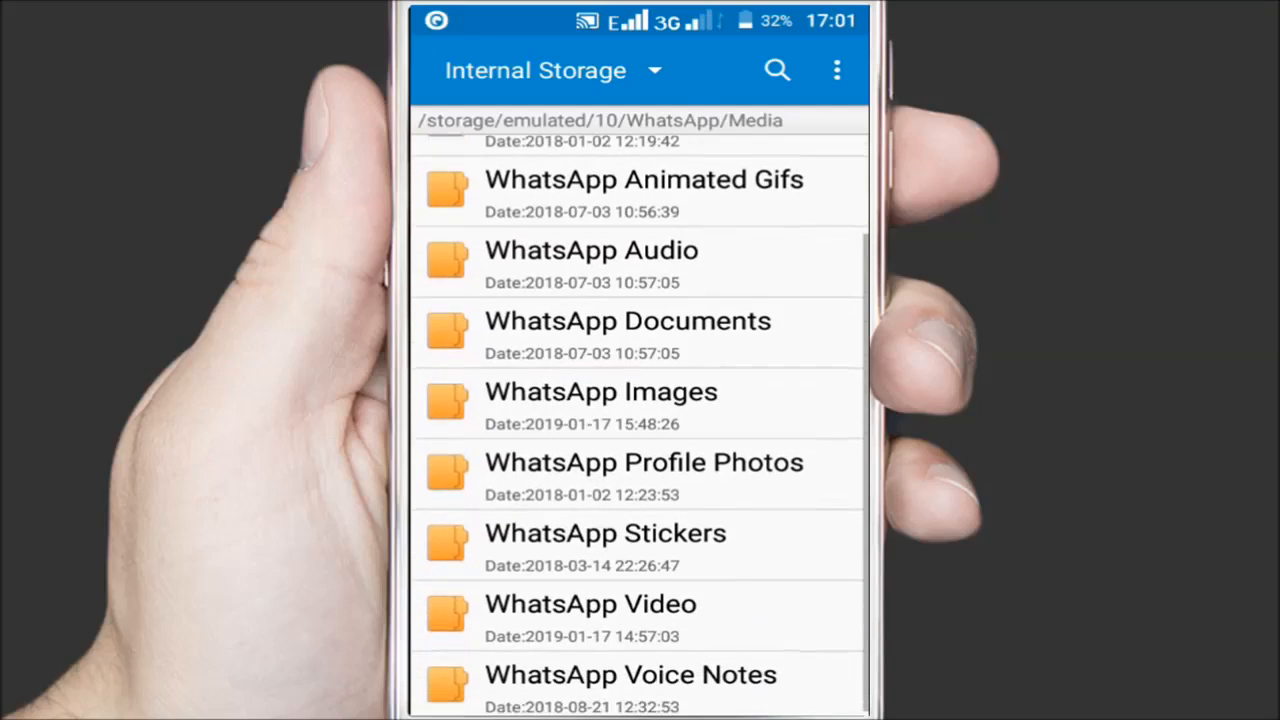